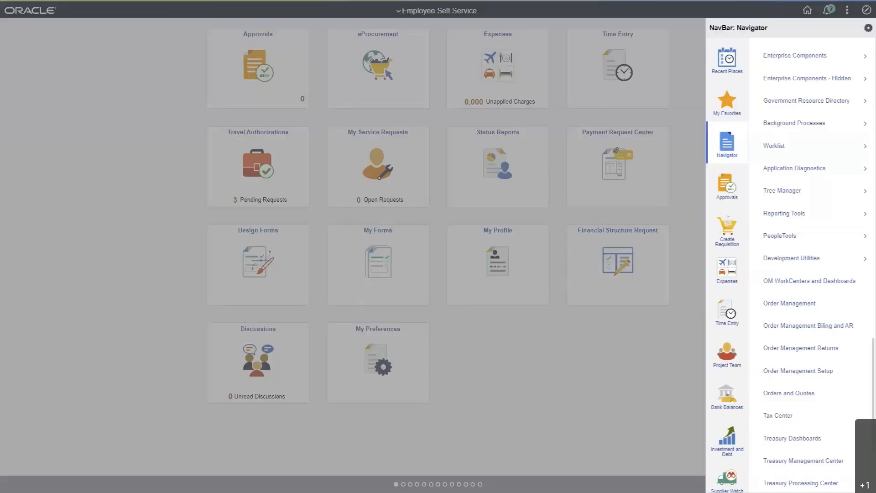
mouse_move(805, 235)
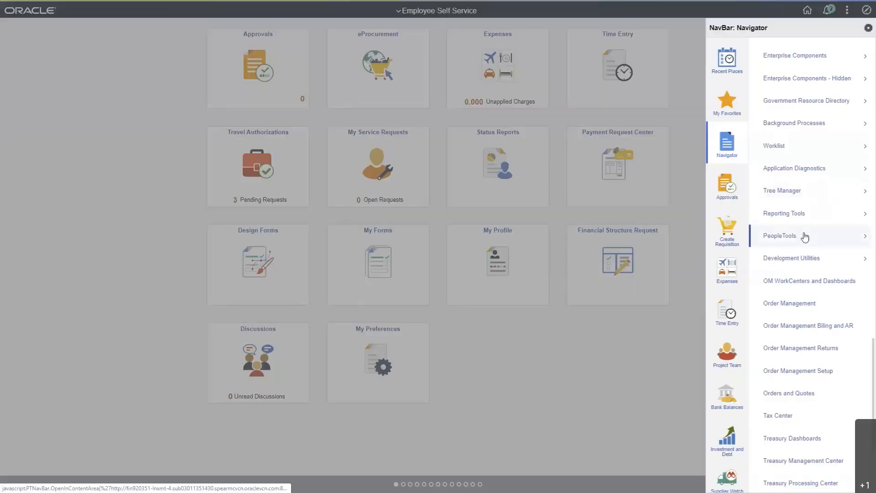
Step: Navigate to PeopleTools > Search Framework > Administration > Deploy/Delete Object
left_click(805, 235)
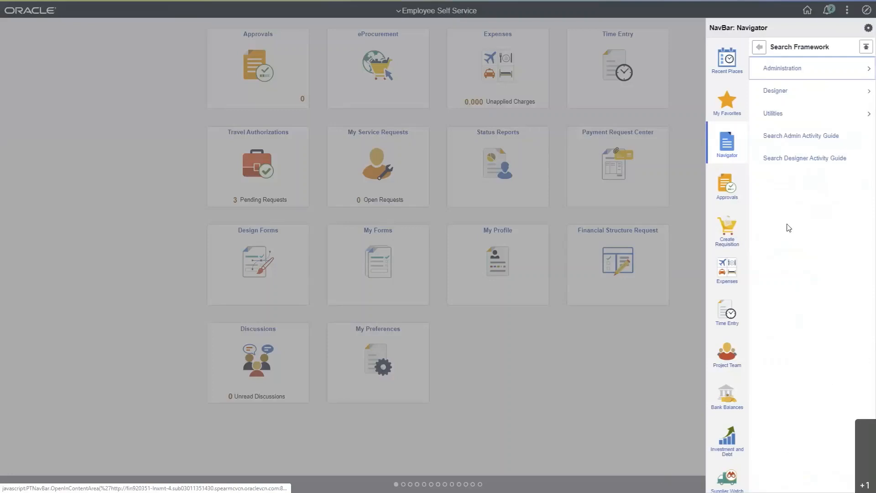
left_click(782, 67)
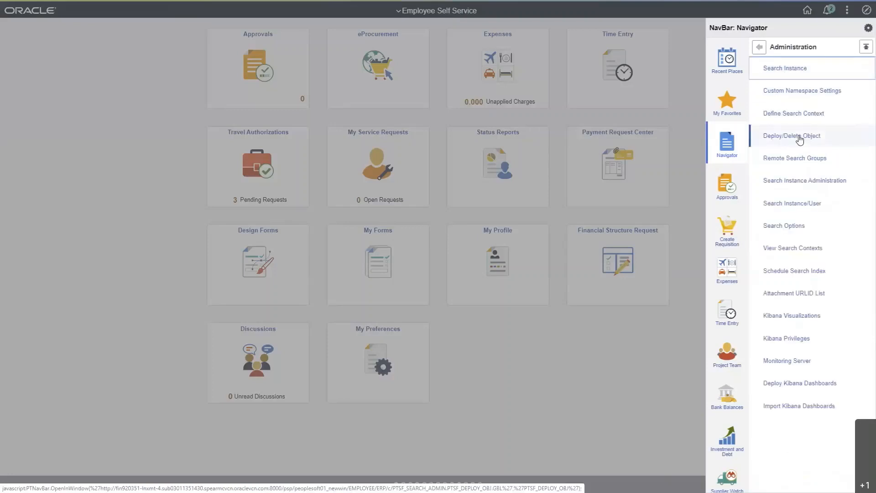
left_click(790, 136)
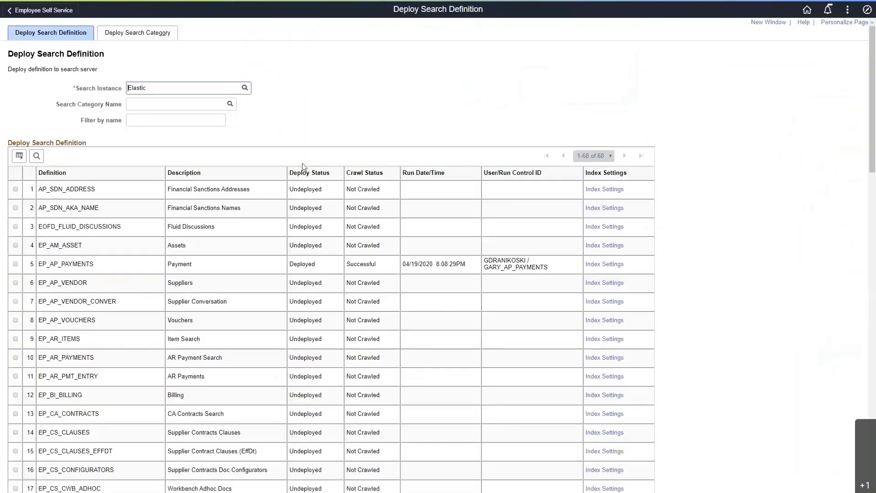
mouse_move(173, 144)
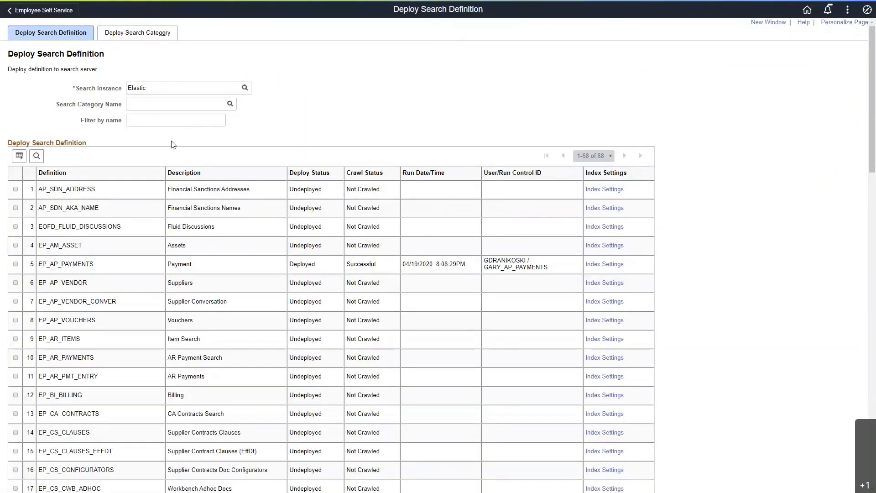
mouse_move(359, 123)
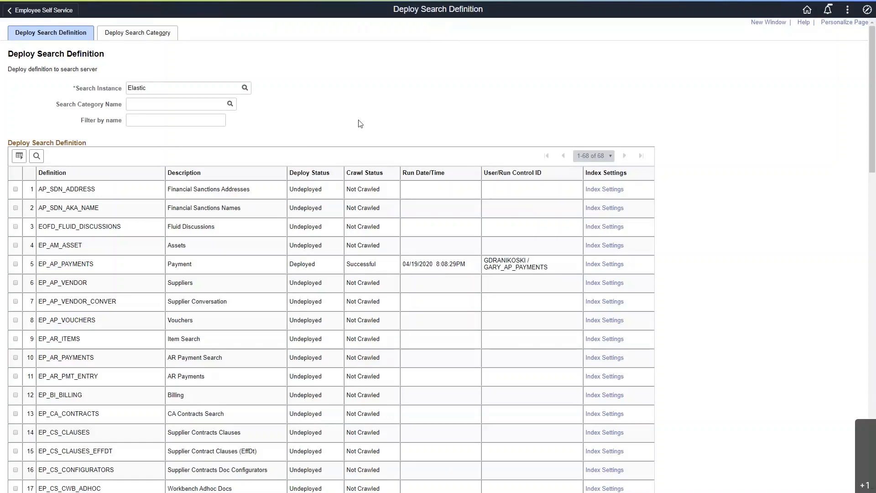
mouse_move(196, 328)
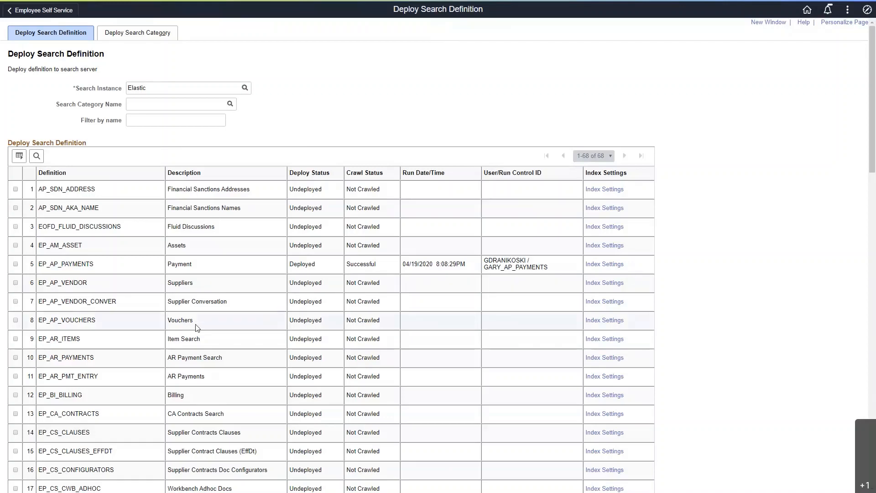
mouse_move(199, 316)
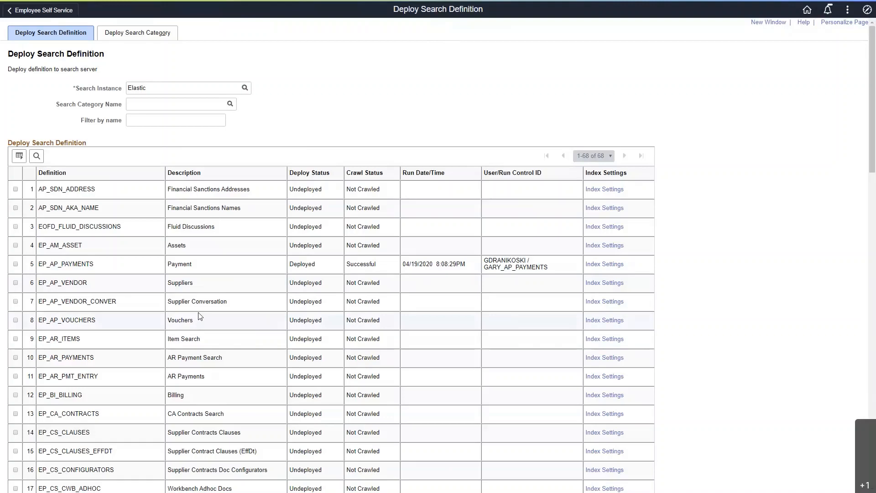
mouse_move(233, 281)
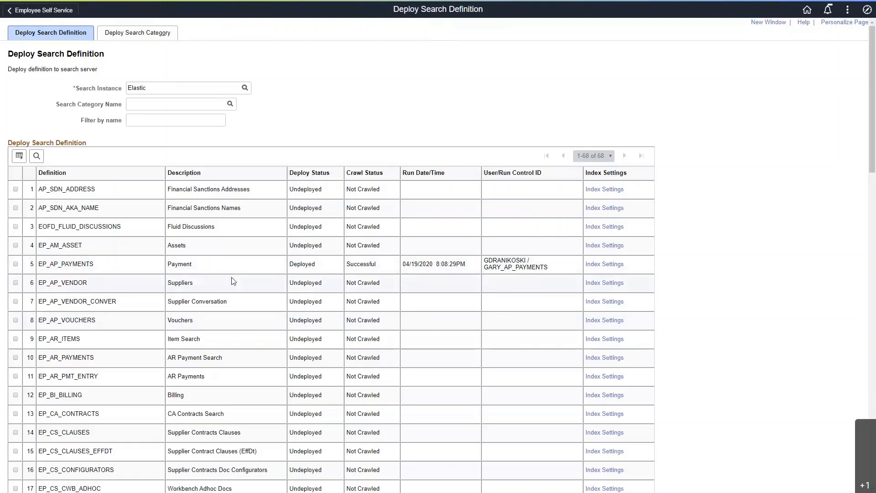
mouse_move(190, 253)
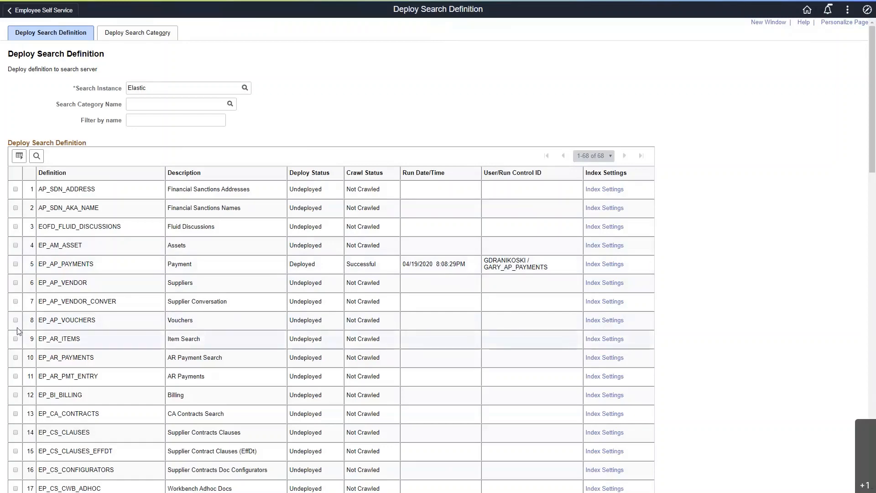
Step: Scroll the Deploy Search Definition list to reach the EP_AP_VOUCHERS row
scroll("down", 3)
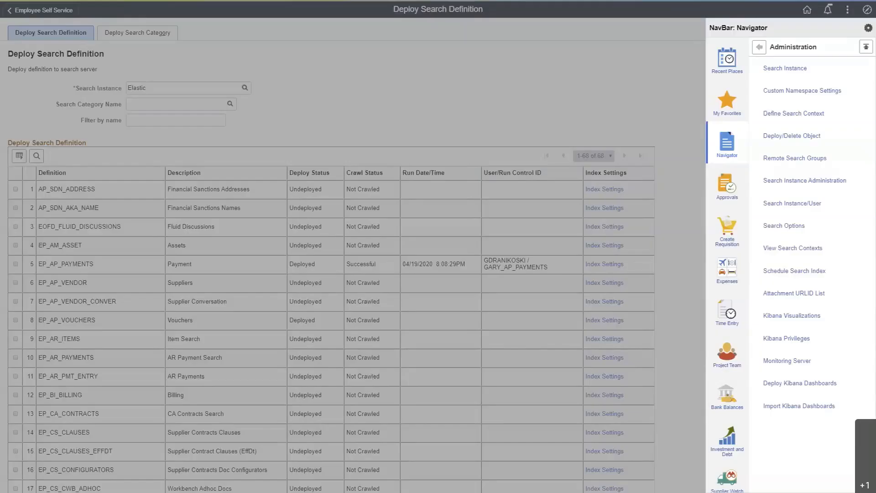
mouse_move(804, 181)
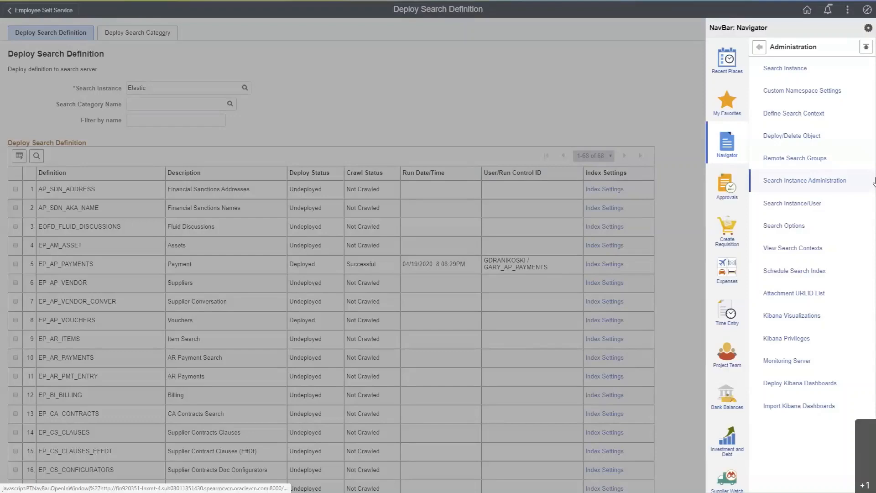
mouse_move(793, 271)
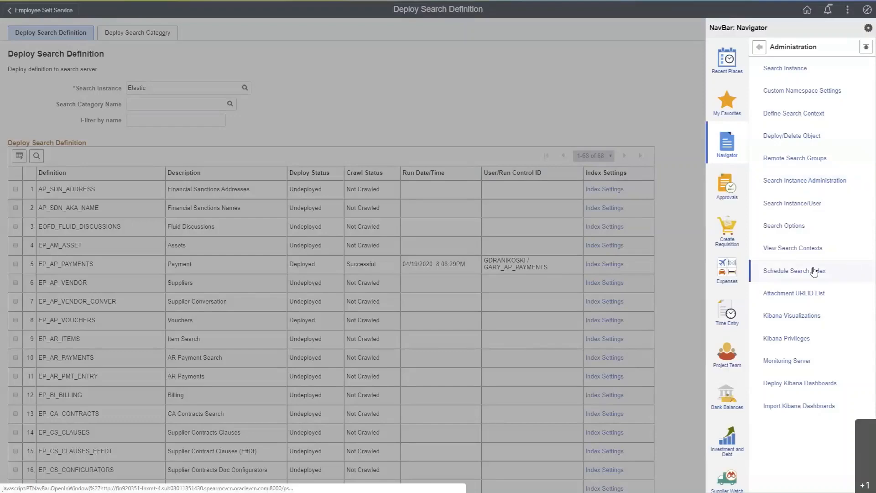
Step: Add a new Schedule Search Index run control with ID build_voucher_index
left_click(795, 271)
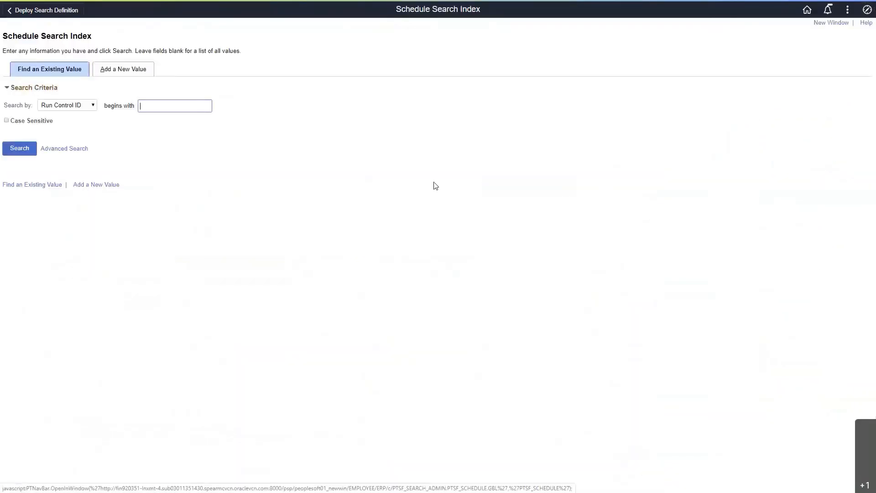
left_click(123, 69)
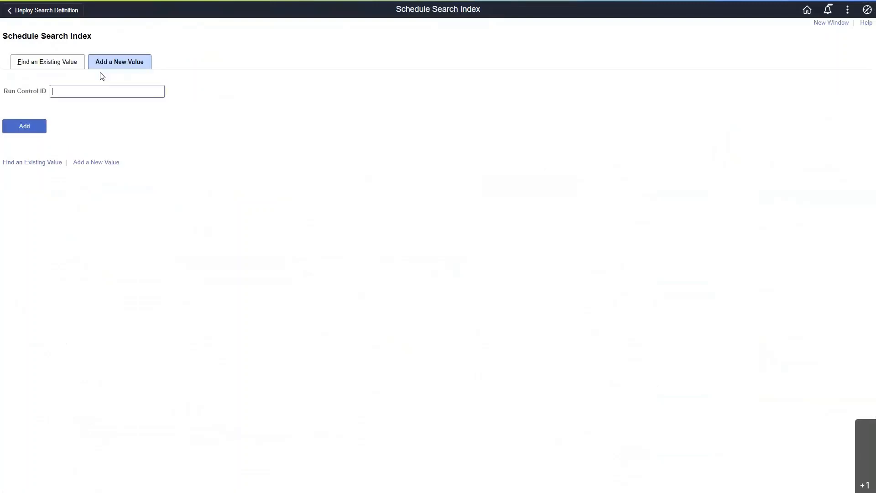
mouse_move(63, 79)
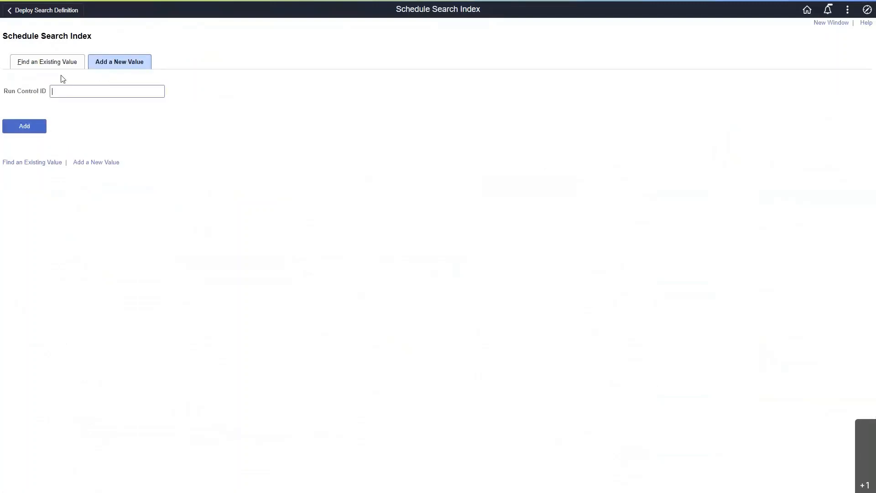
type("build")
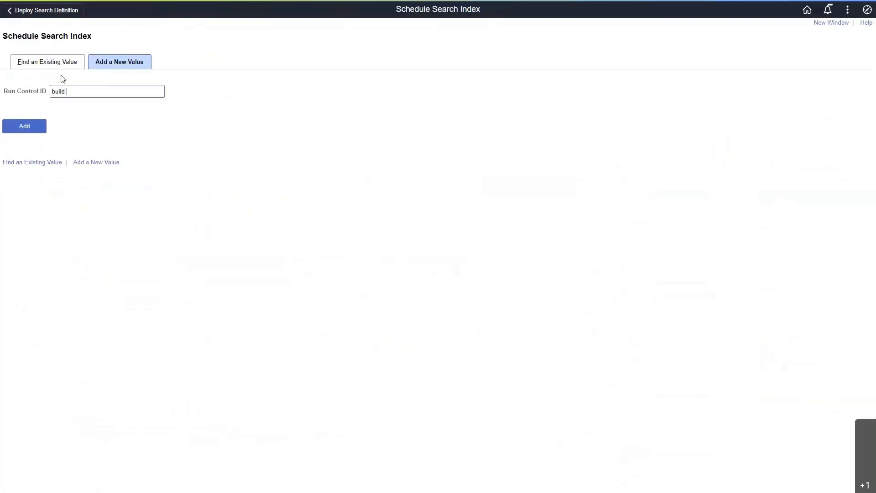
type("voucher_")
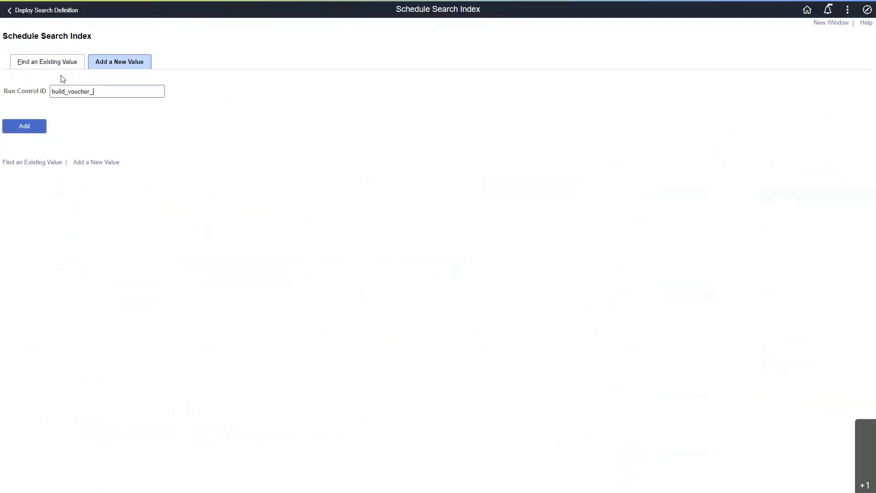
type("index")
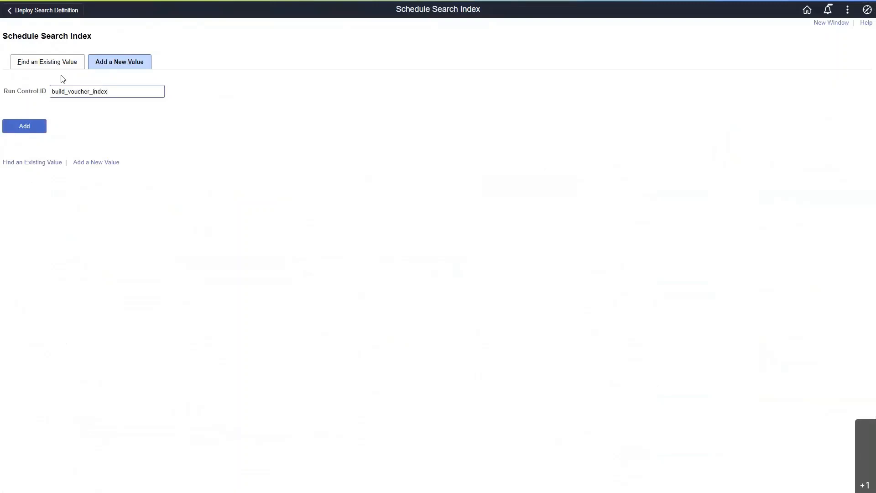
left_click(23, 126)
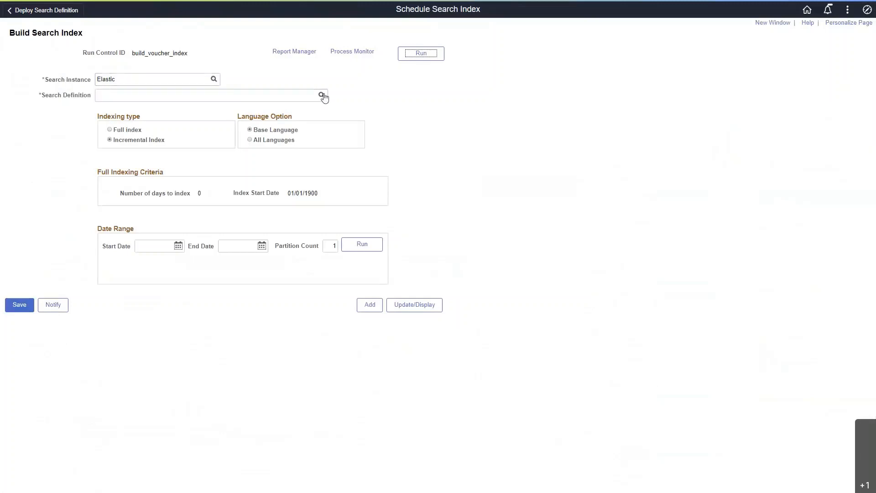
Step: Select the EP_AP_VOUCHERS search definition and submit its full index build request
left_click(323, 95)
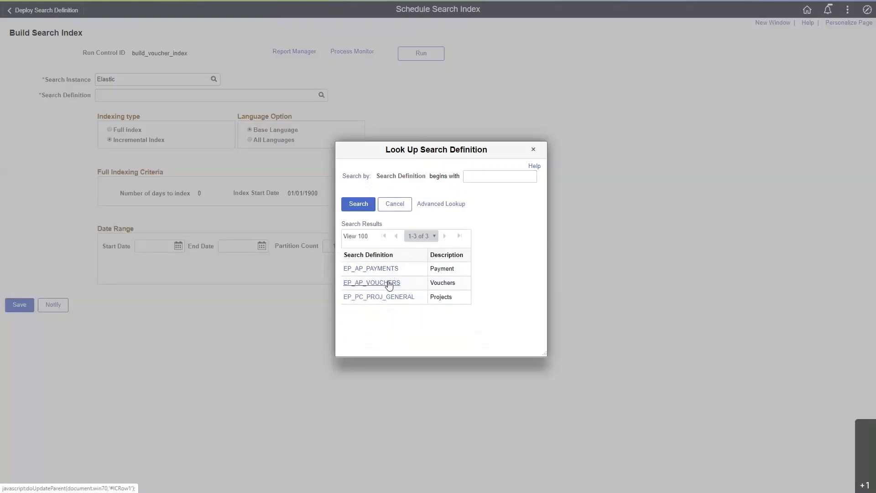
left_click(371, 283)
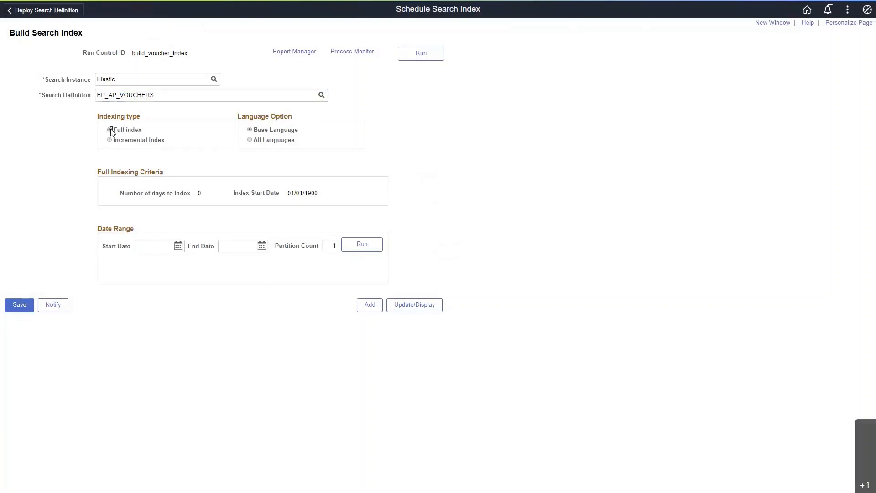
mouse_move(184, 121)
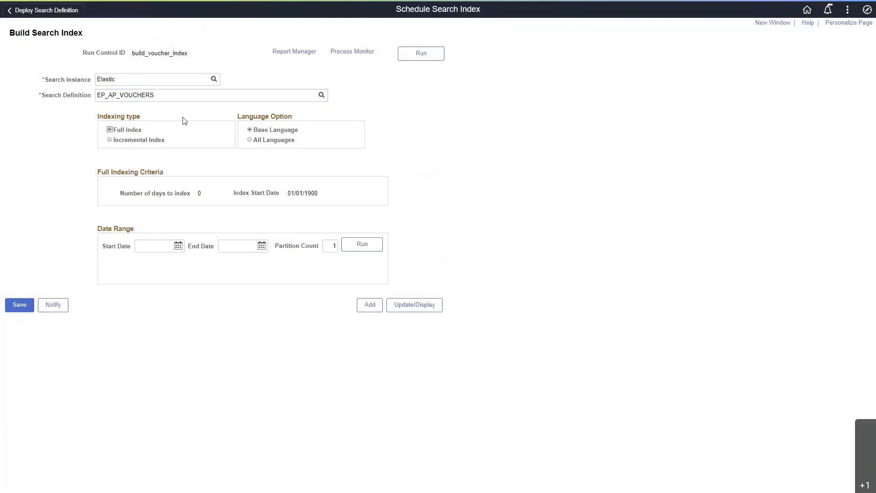
mouse_move(420, 53)
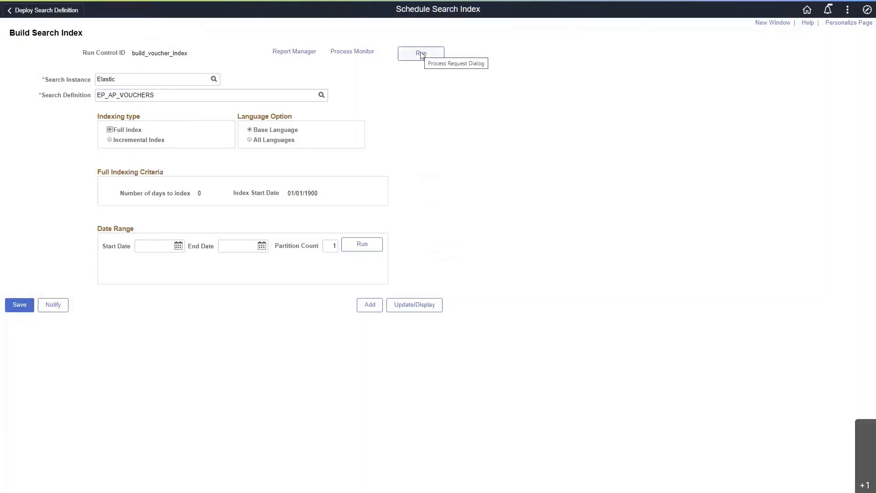
left_click(421, 53)
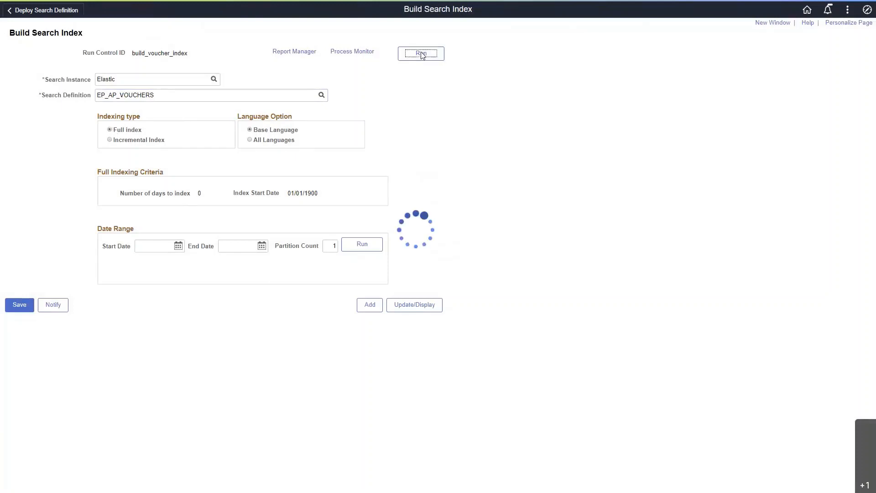
left_click(419, 53)
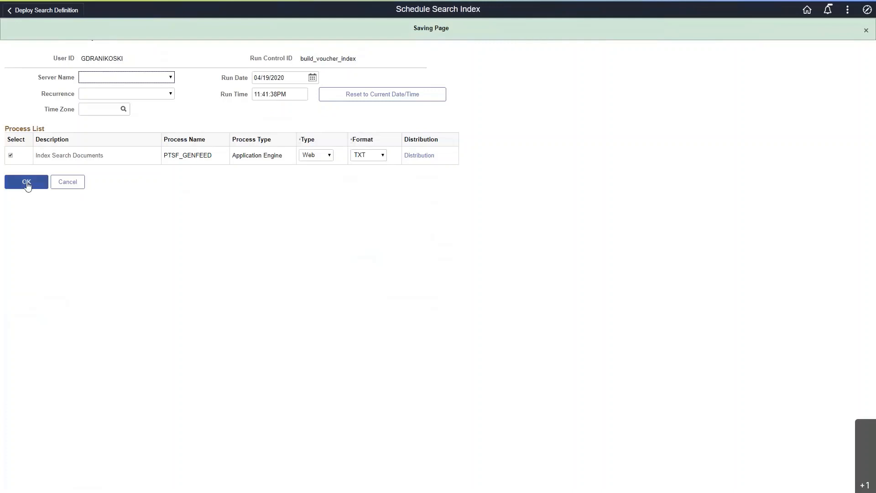
Step: Check in Process Monitor that build instance 204814 is still Processing
left_click(27, 181)
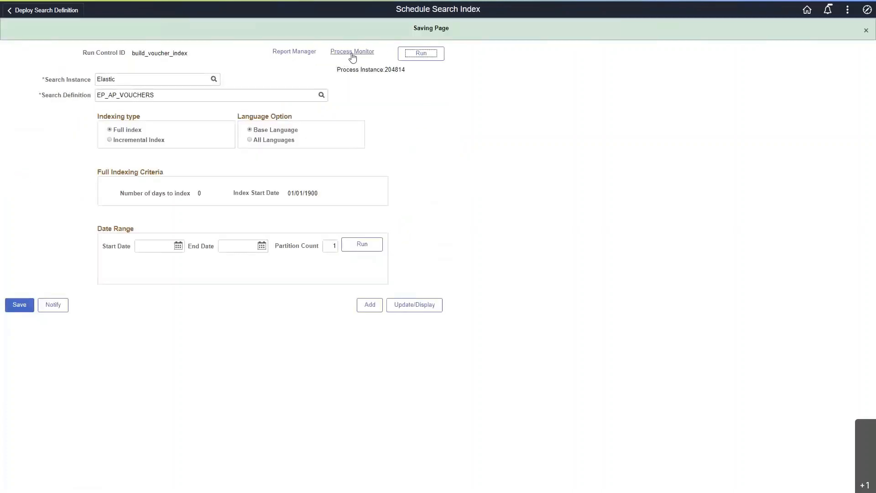
left_click(352, 51)
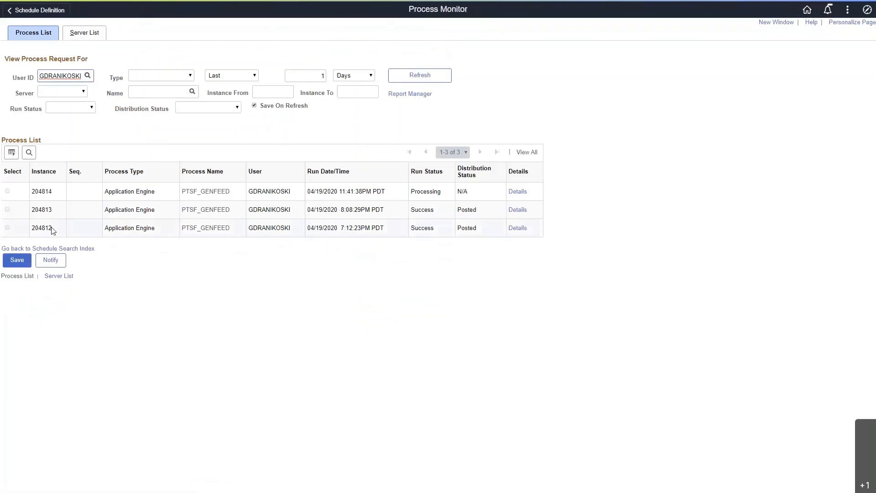
Step: Return to the Employee Self Service home and navigate to the Kibana Visualizer page
left_click(419, 74)
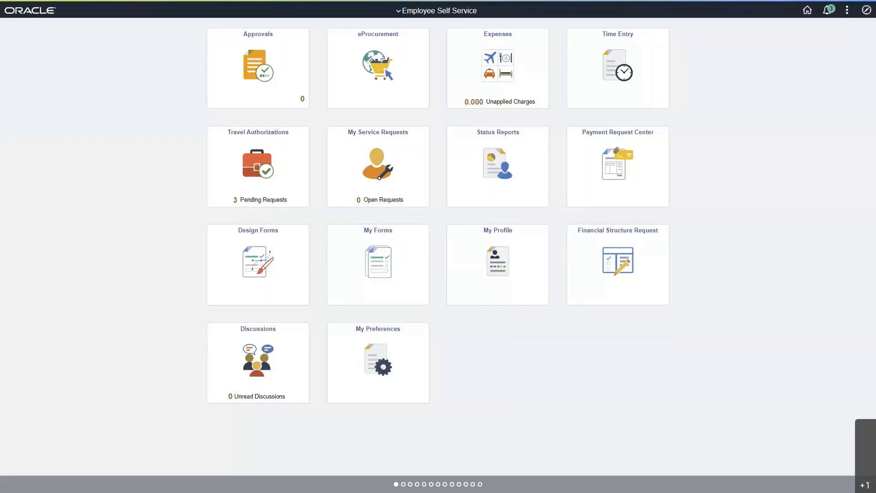
left_click(866, 10)
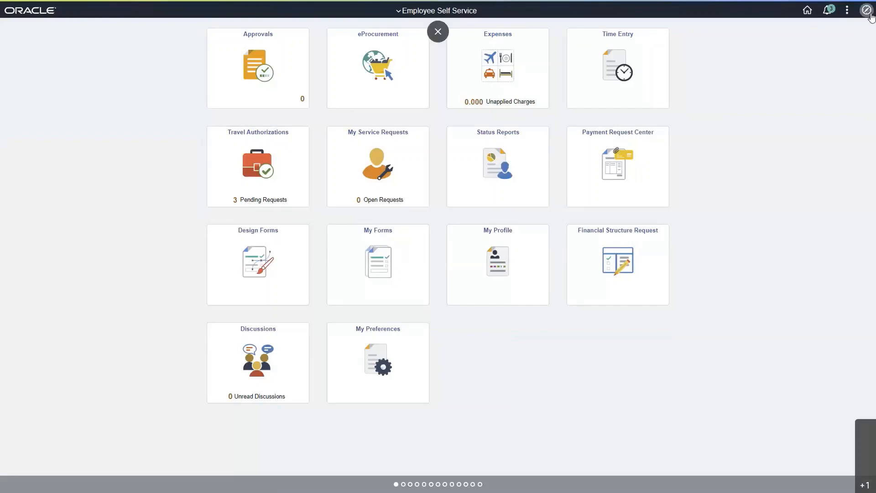
left_click(870, 10)
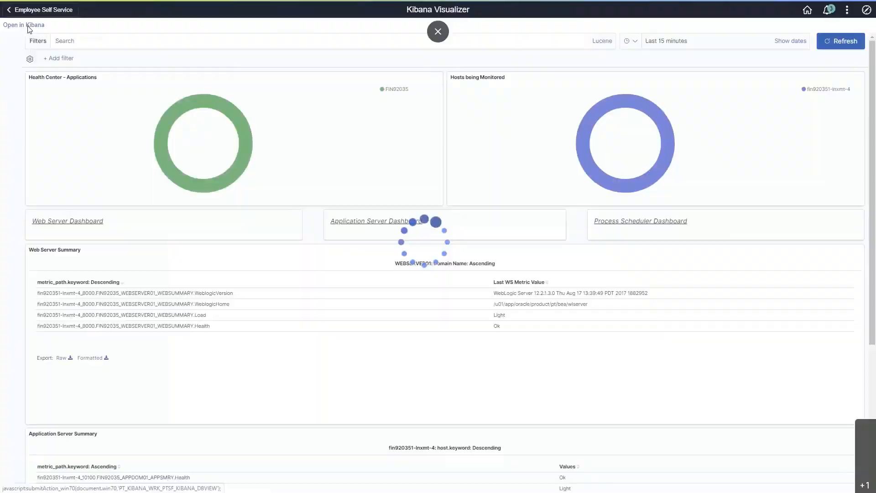
Step: Open the dashboard in Kibana, view psft_hc_metrics hits in Discover, then go to Management
left_click(23, 25)
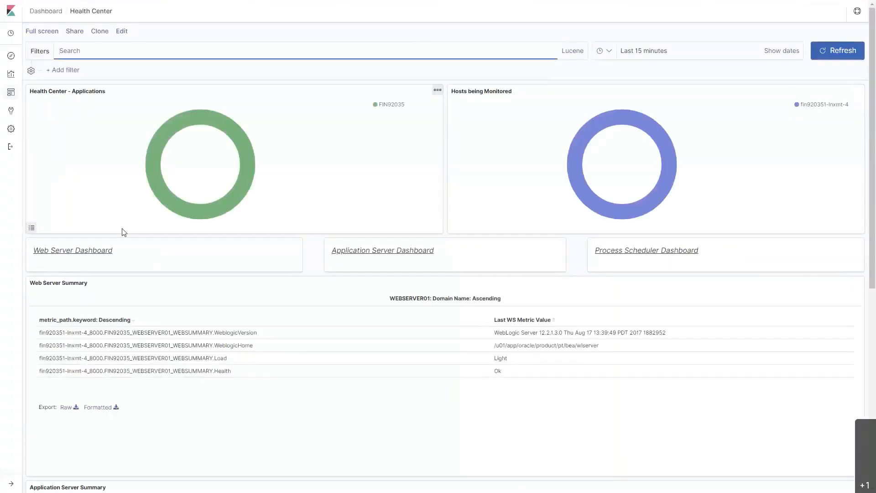
mouse_move(165, 189)
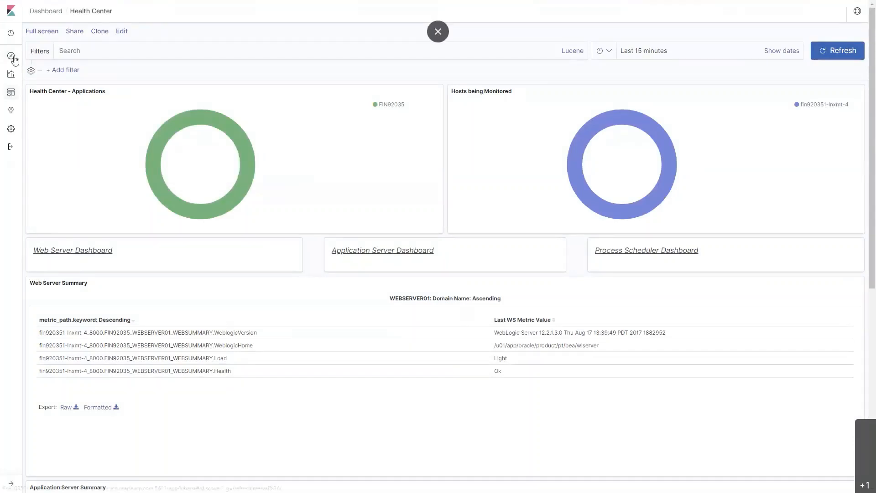
left_click(10, 57)
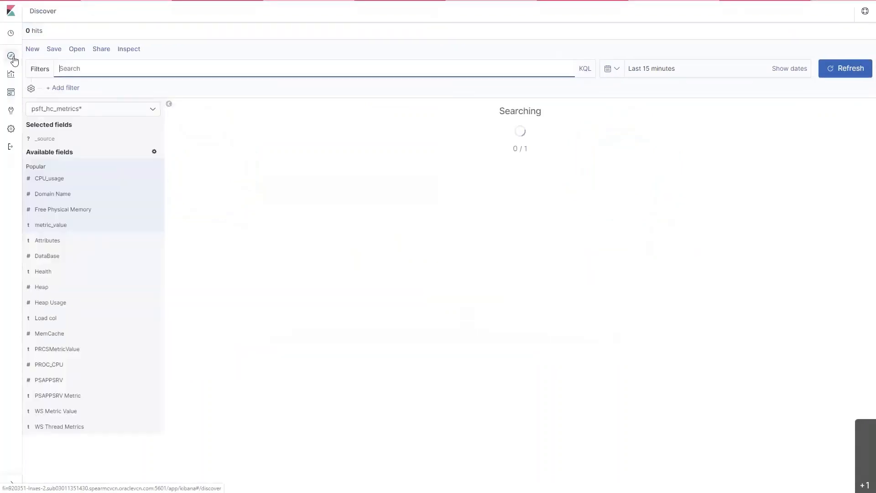
left_click(843, 68)
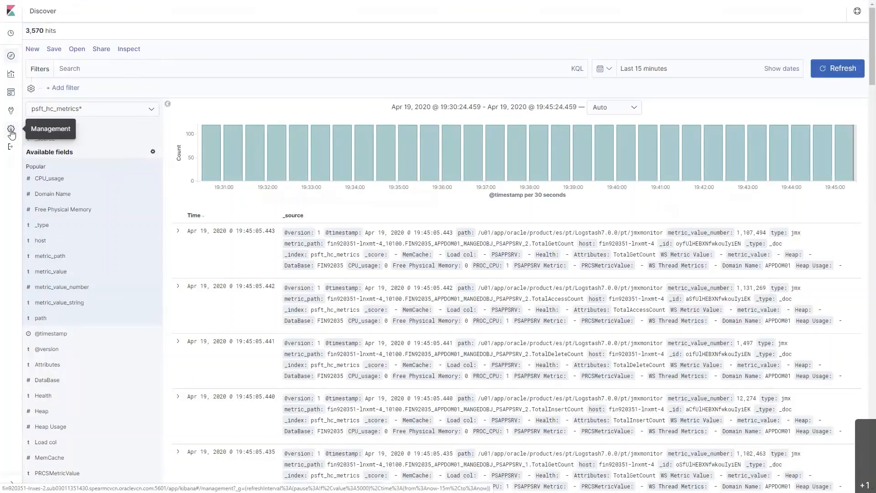
left_click(10, 129)
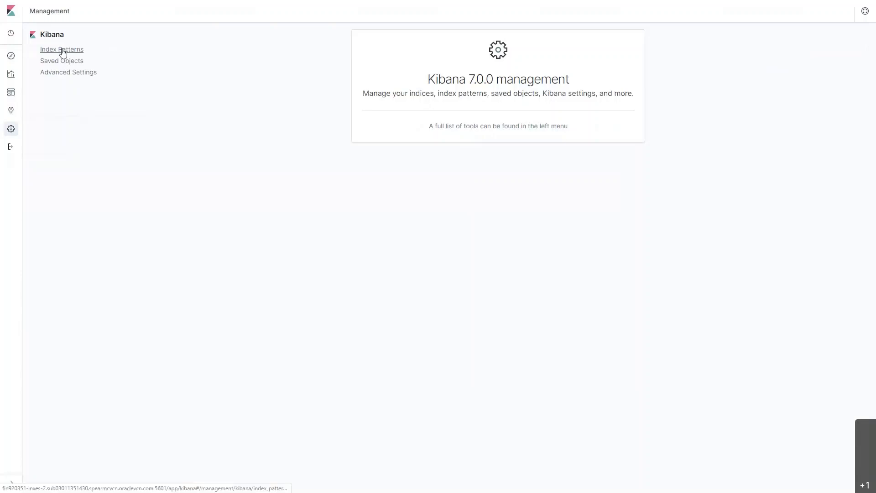
Step: Start creating a new index pattern from the Index Patterns list
left_click(61, 49)
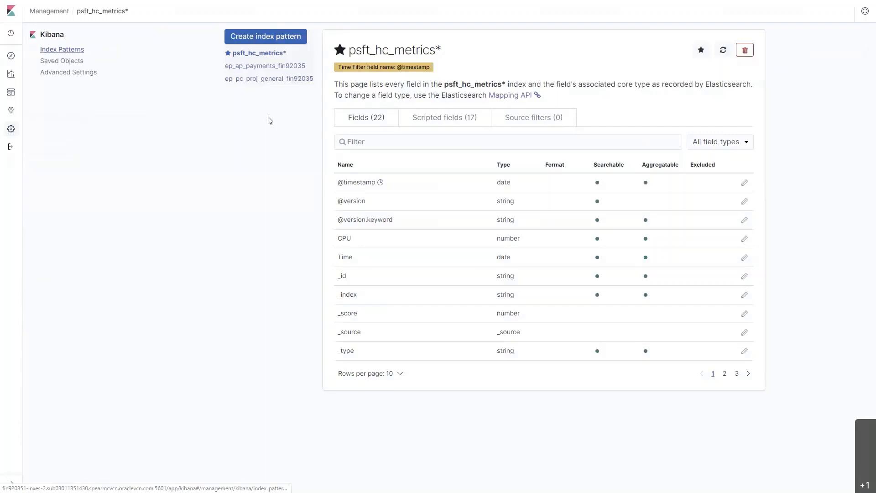
mouse_move(266, 36)
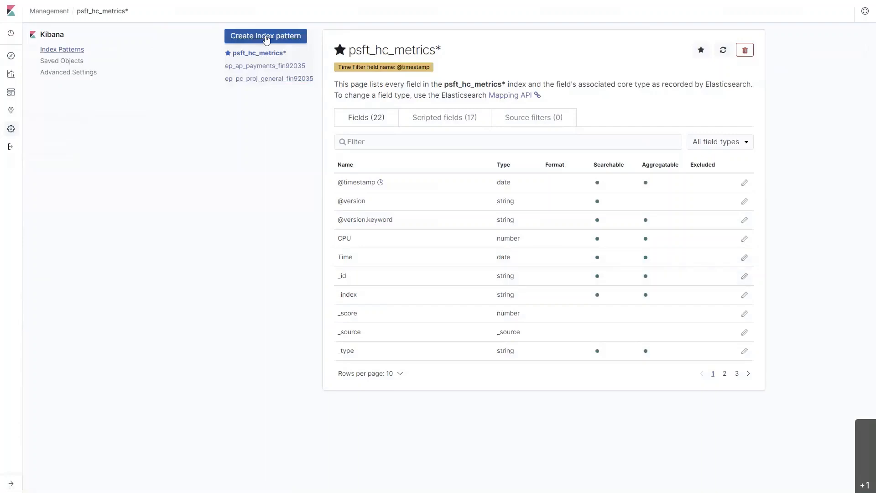
left_click(265, 35)
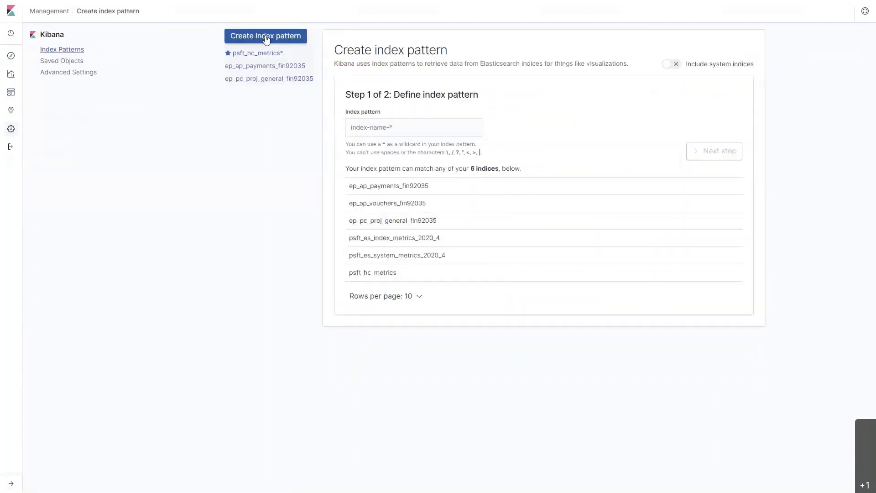
mouse_move(375, 202)
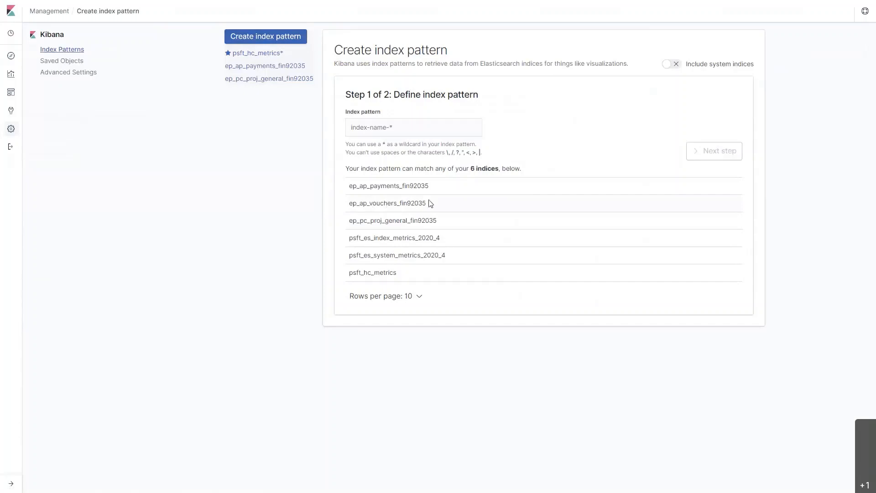
Step: Copy the ep_ap_vouchers_fin92035 index name and paste it as the index pattern
right_click(386, 202)
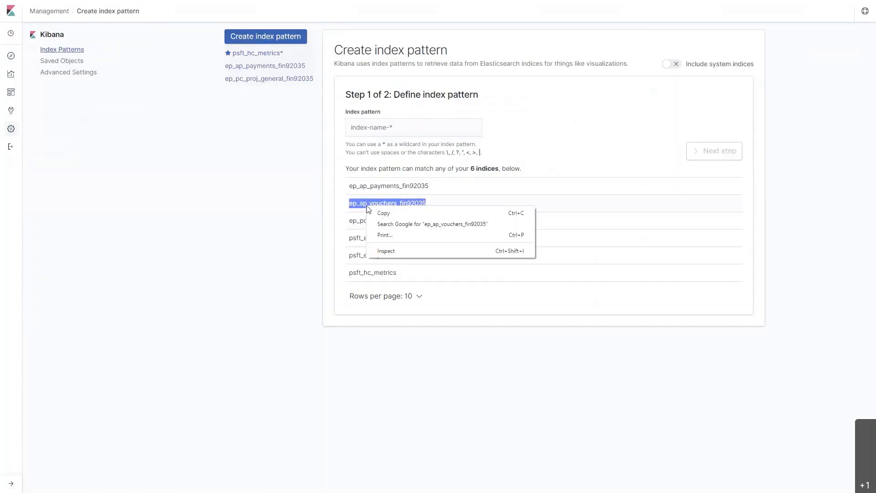
left_click(412, 127)
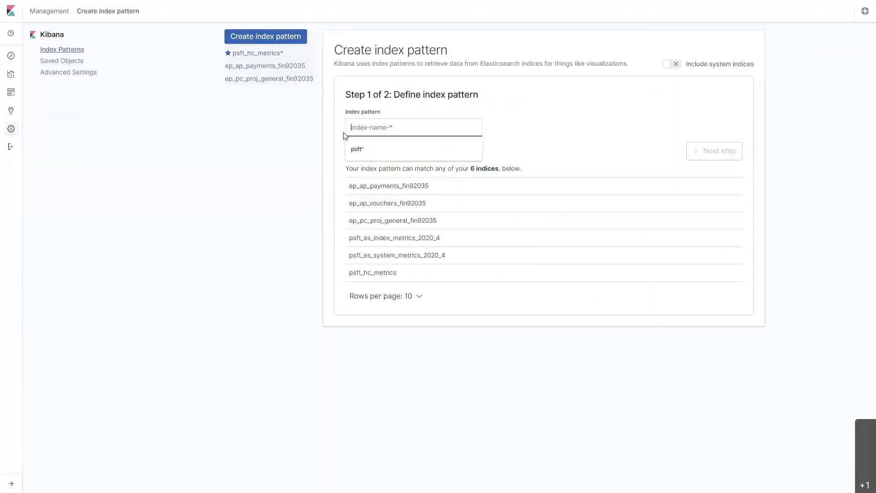
right_click(413, 127)
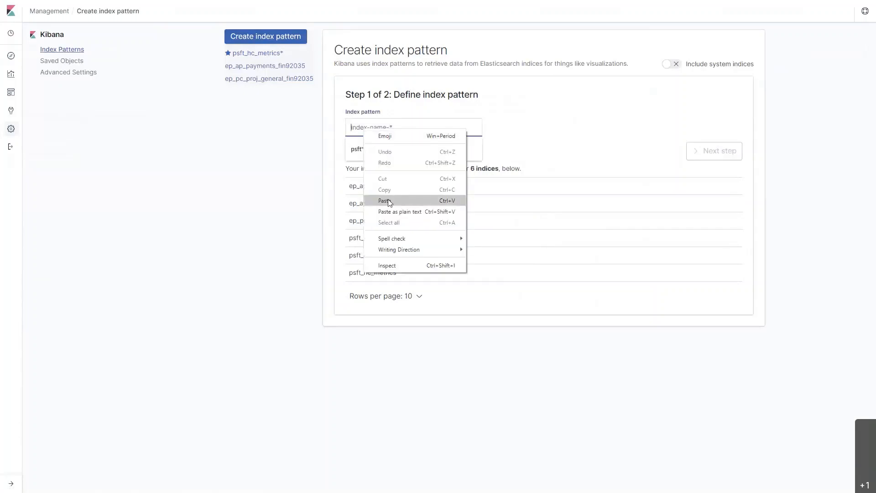
left_click(385, 200)
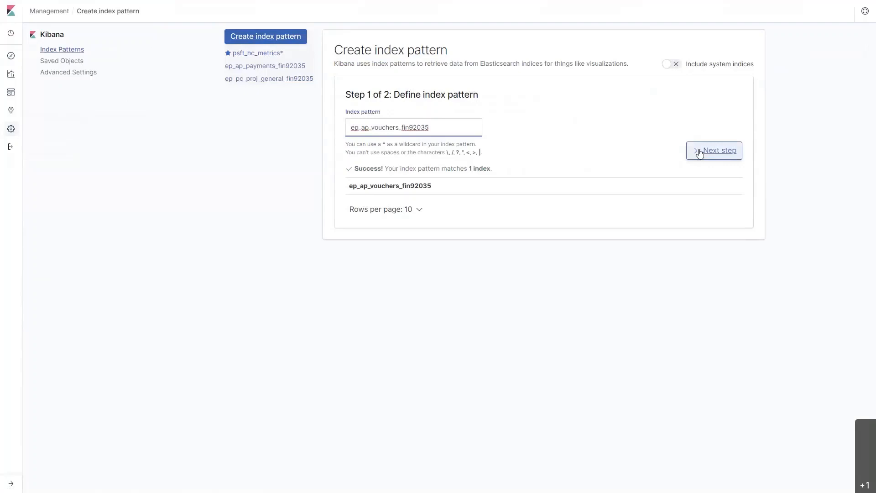
Step: Create the ep_ap_vouchers_fin92035 pattern without a time filter and view its voucher hits in Discover
left_click(720, 149)
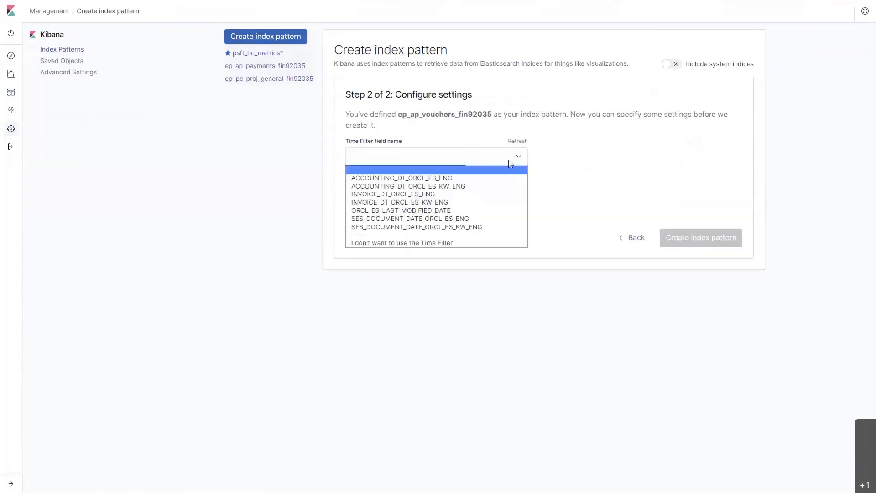
mouse_move(429, 242)
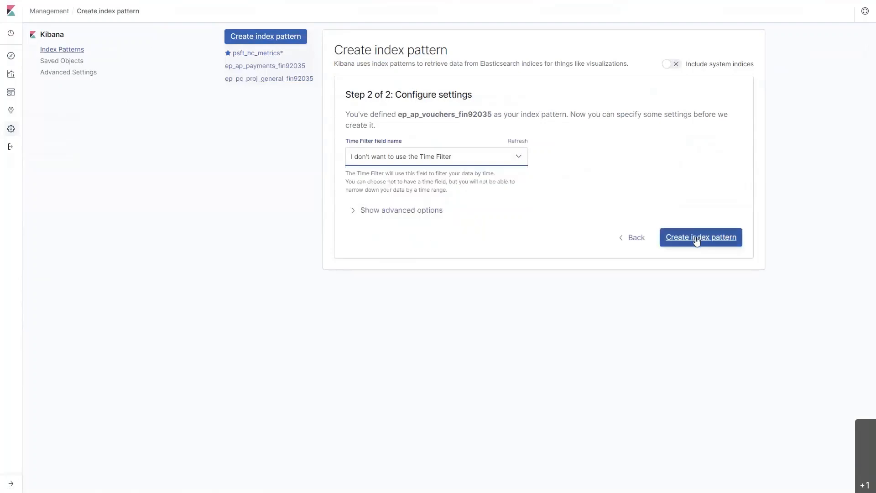
left_click(699, 237)
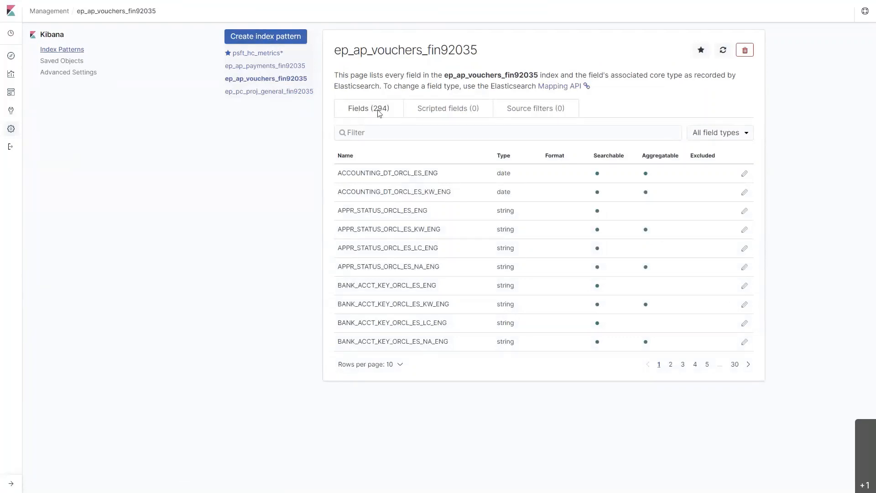
mouse_move(382, 120)
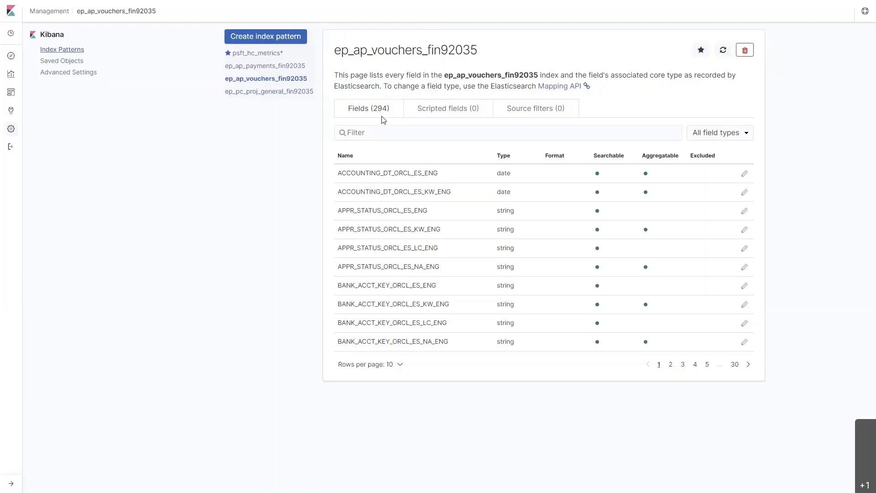
mouse_move(10, 54)
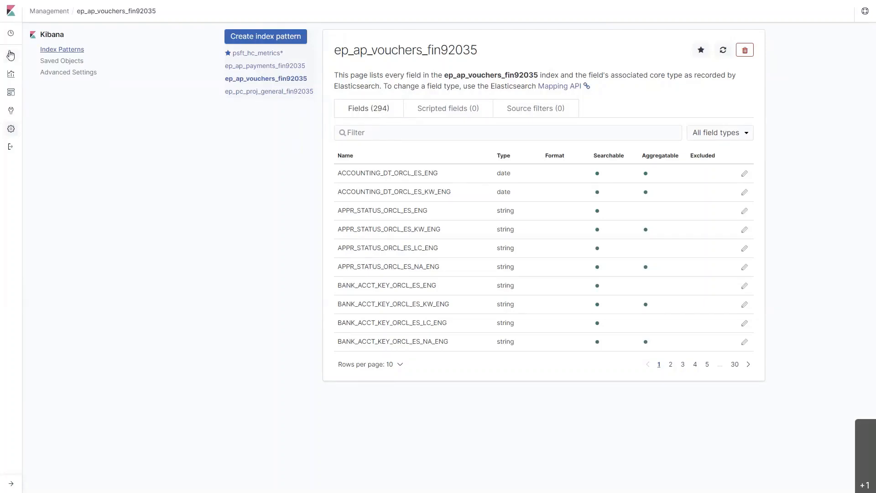
left_click(10, 55)
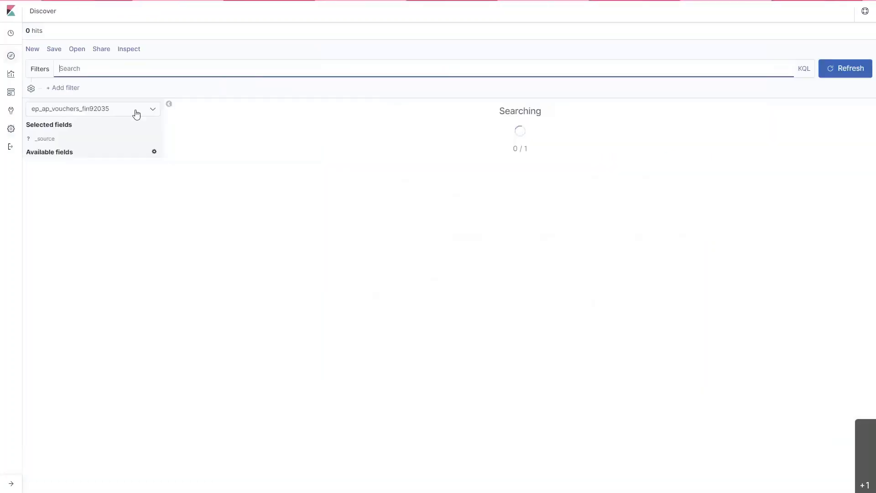
left_click(843, 69)
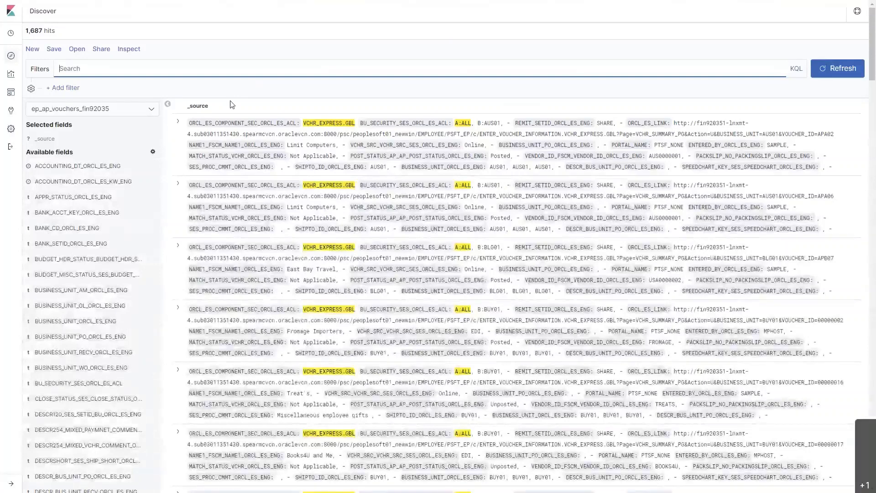